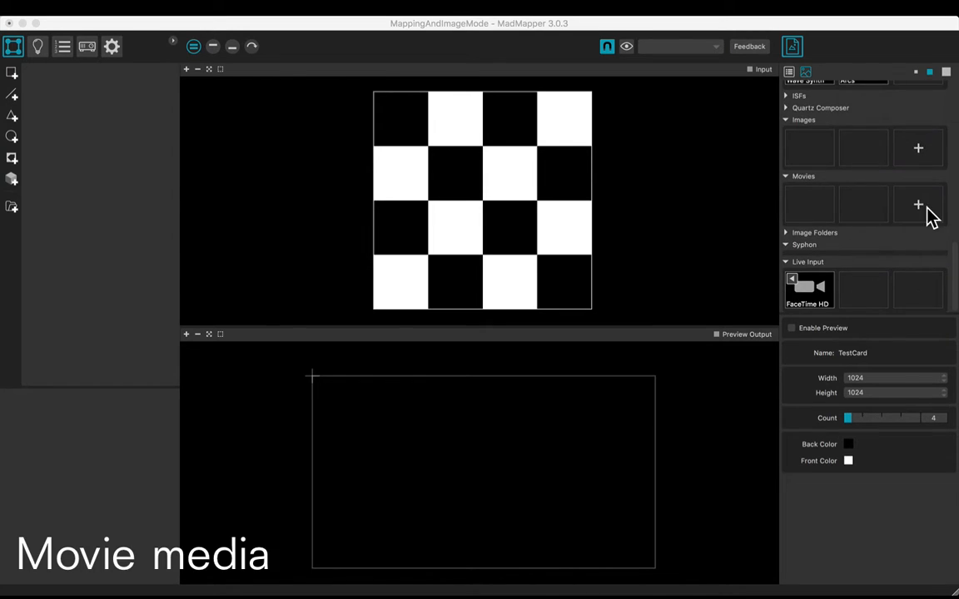
Step: Import mad_mountain_loop.mov into the Movies library and select it as the input media
{"action": "left_click", "coordinate": [919, 205]}
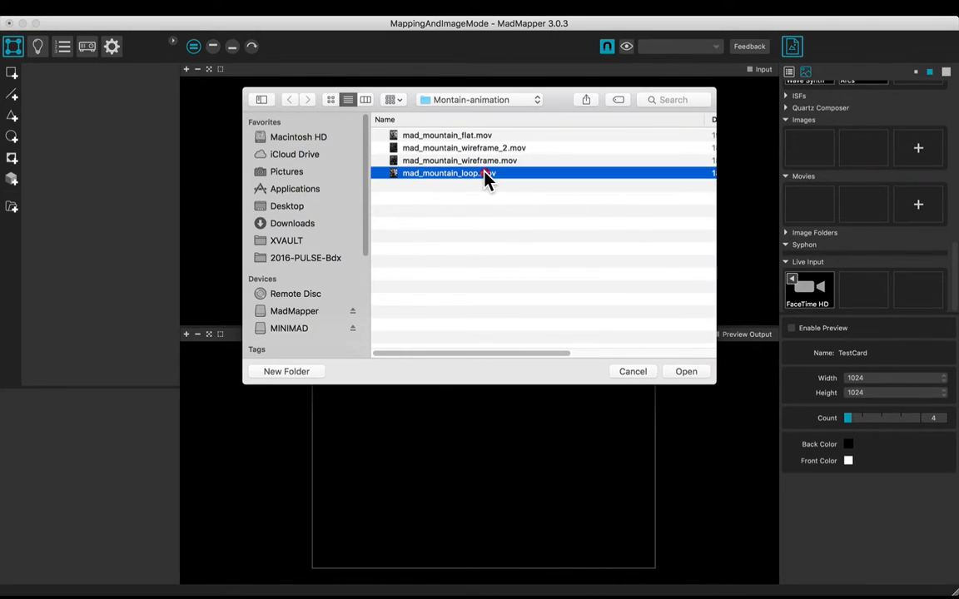
{"action": "left_click", "coordinate": [686, 372]}
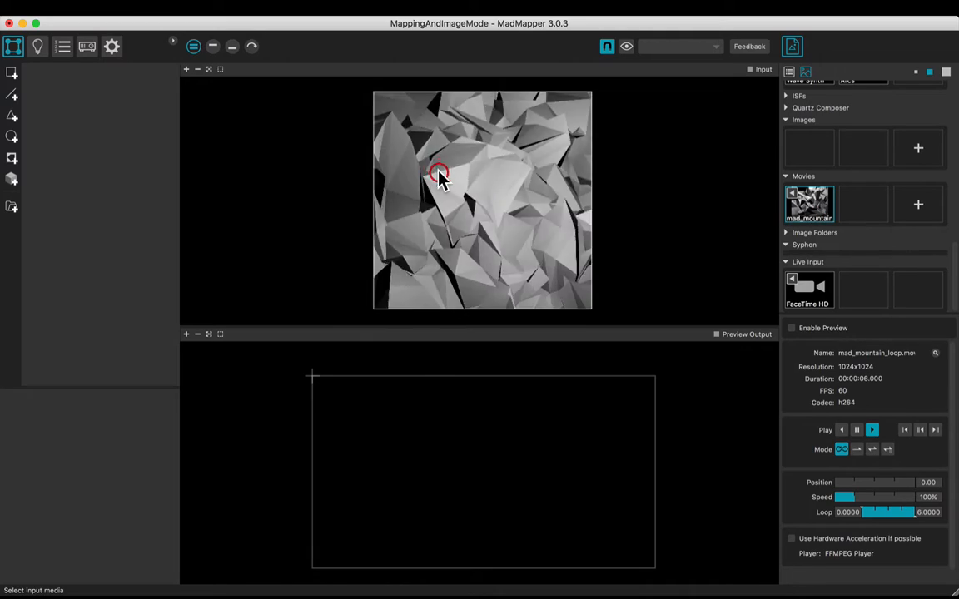
{"action": "left_click", "coordinate": [13, 73]}
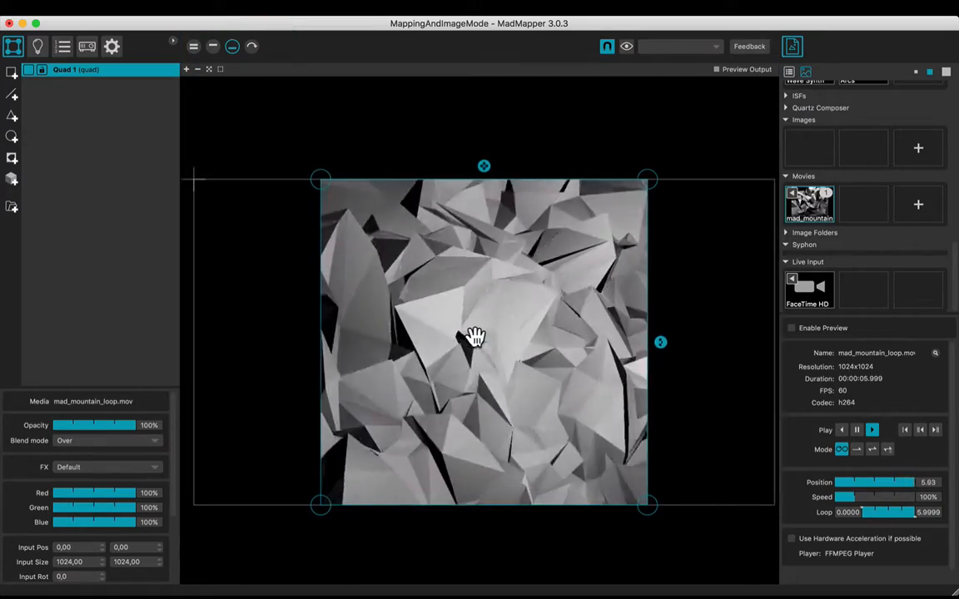
Step: Drag the quad's corner so the mountain movie sits in a tilted, perspective-warped trapezoid
{"action": "left_click_drag", "start_coordinate": [320, 180], "coordinate": [293, 190]}
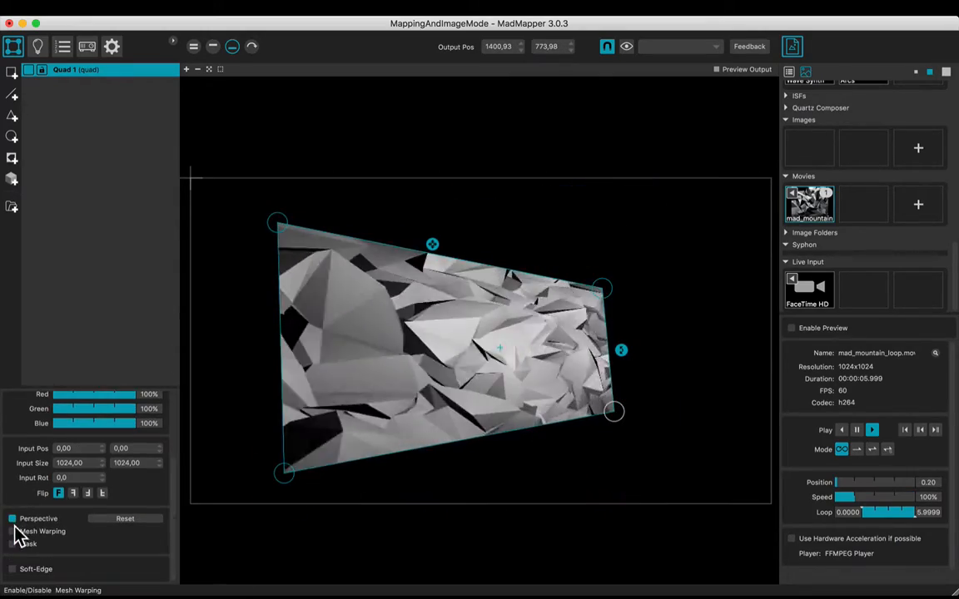
Step: Enable Mesh Warping and bend the quad's mesh points around the mountain outline
{"action": "left_click", "coordinate": [13, 531]}
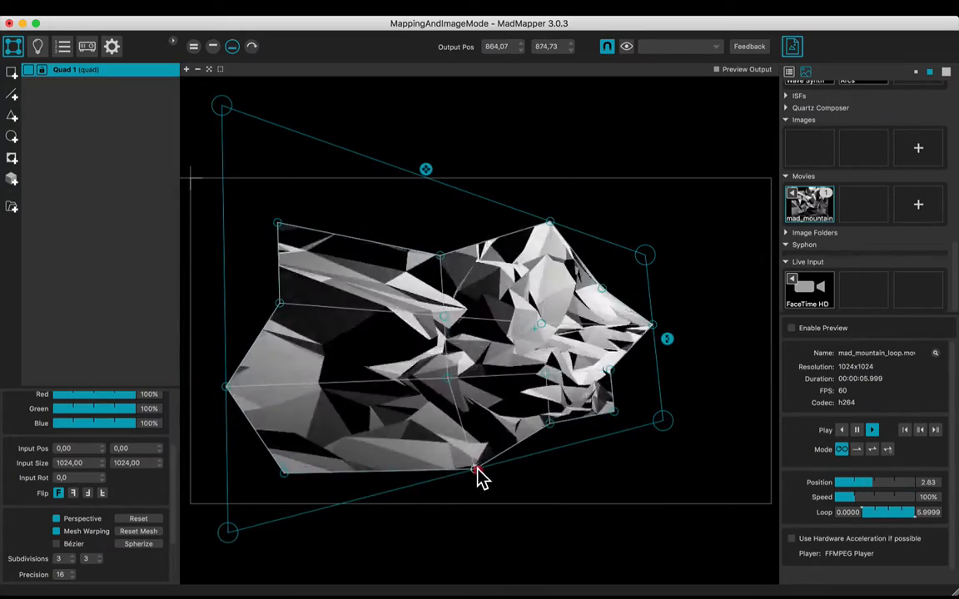
{"action": "left_click", "coordinate": [110, 7]}
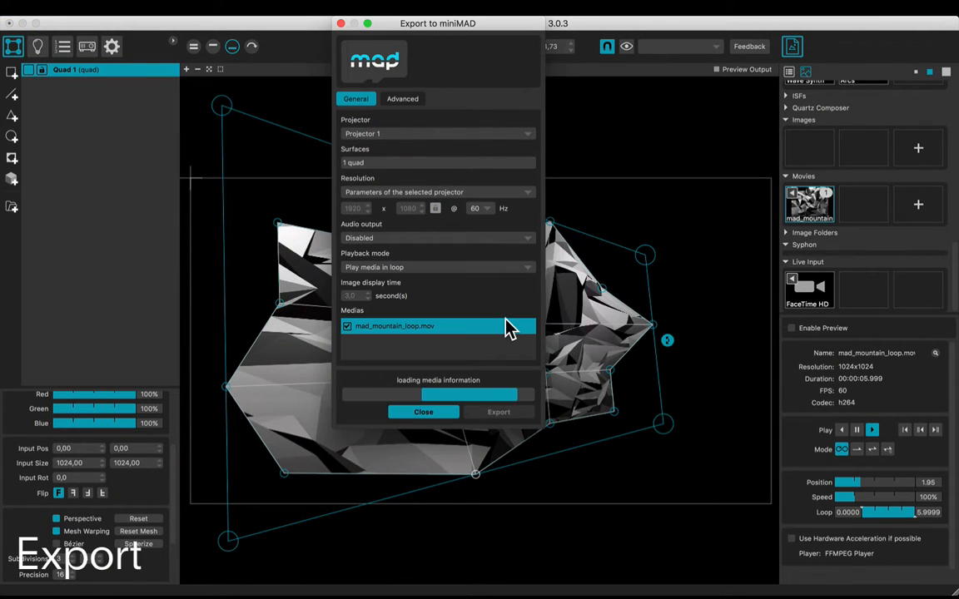
Step: Export the warped mapping with the mountain movie to miniMAD and close the finished export
{"action": "left_click", "coordinate": [500, 413]}
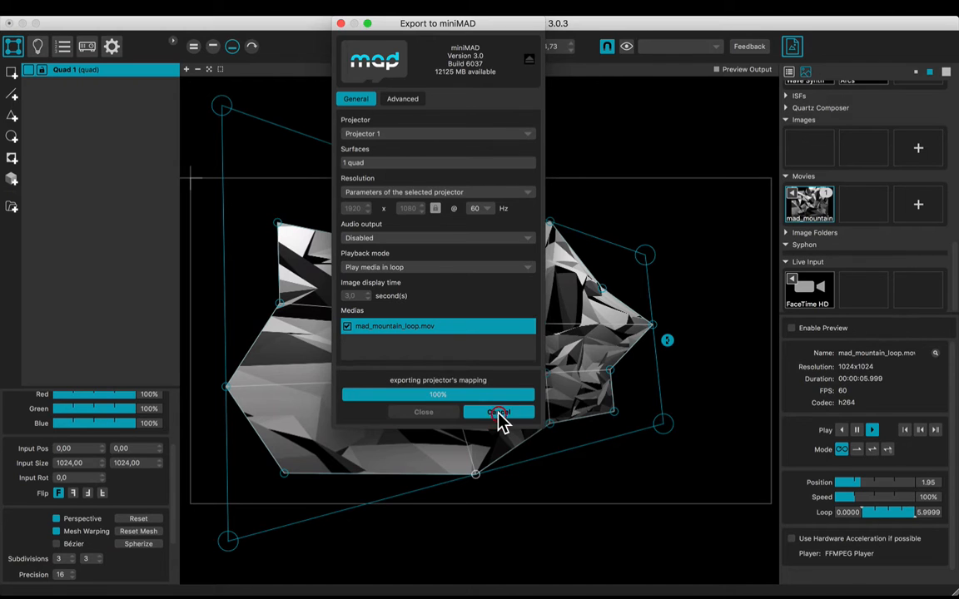
{"action": "left_click", "coordinate": [499, 413]}
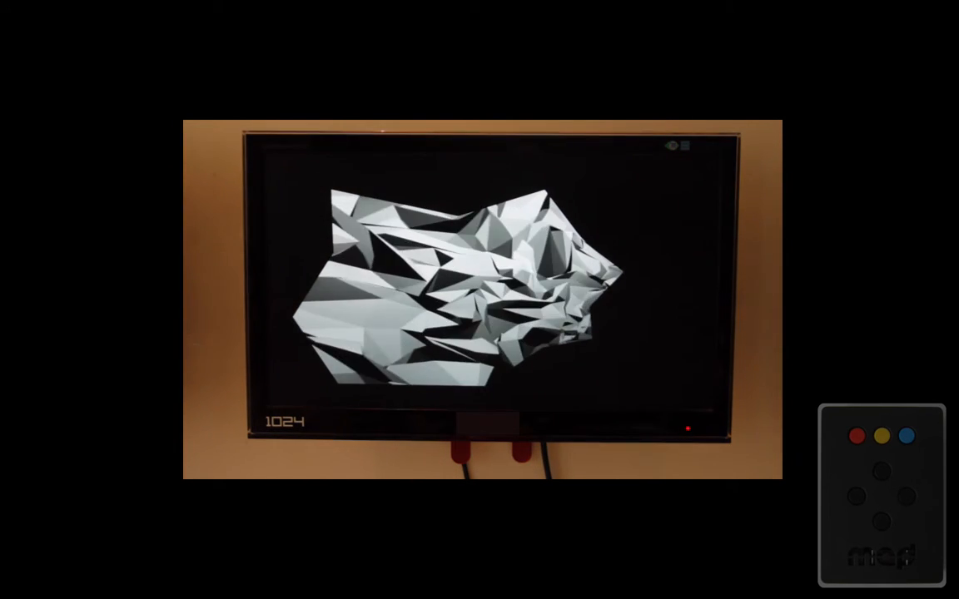
Step: Use the remote's mapping mode to move the top-left and bottom-left corners, then switch mapping control off
{"action": "left_click", "coordinate": [856, 436]}
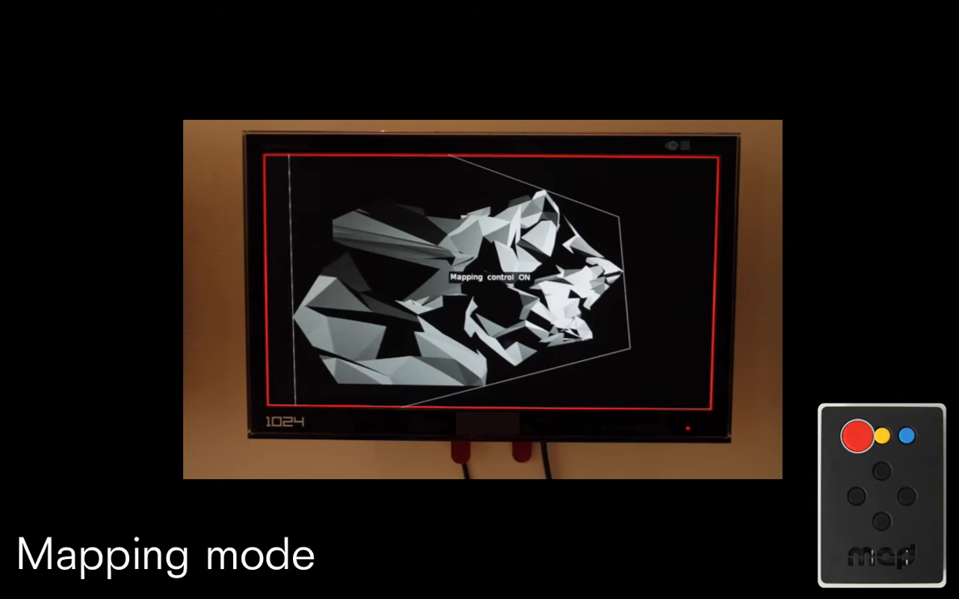
{"action": "left_click", "coordinate": [856, 436]}
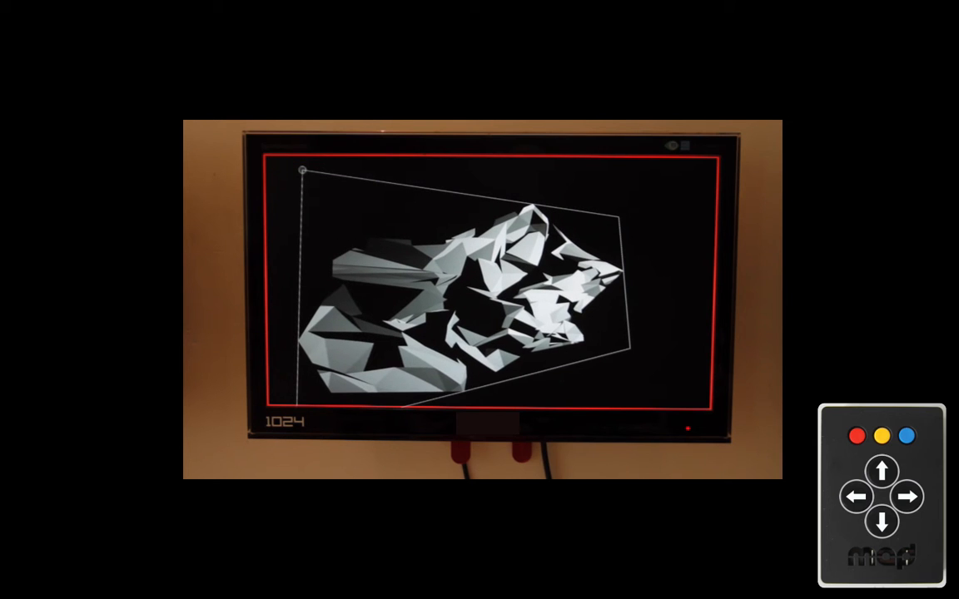
{"action": "left_click", "coordinate": [906, 436]}
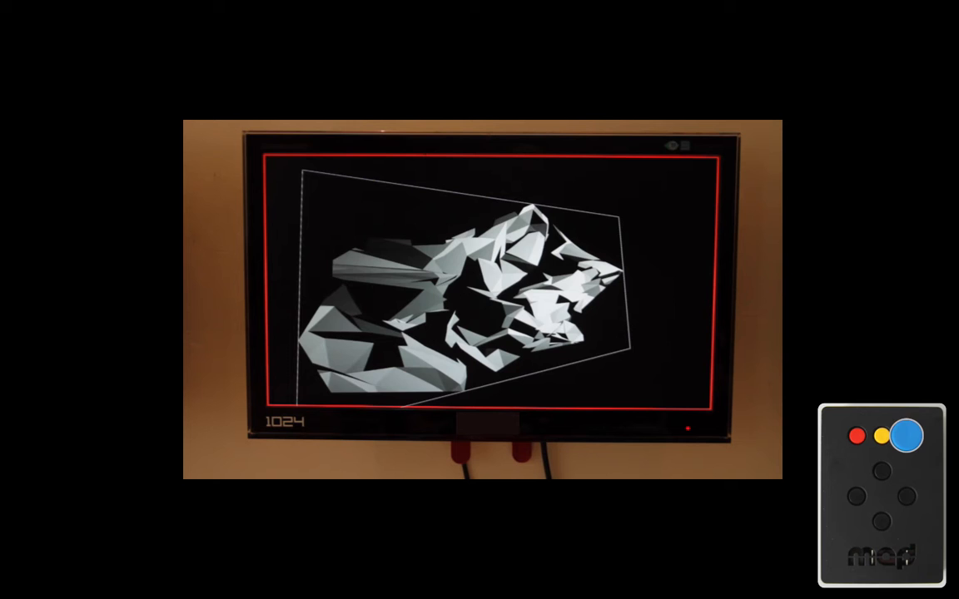
{"action": "left_click", "coordinate": [905, 436]}
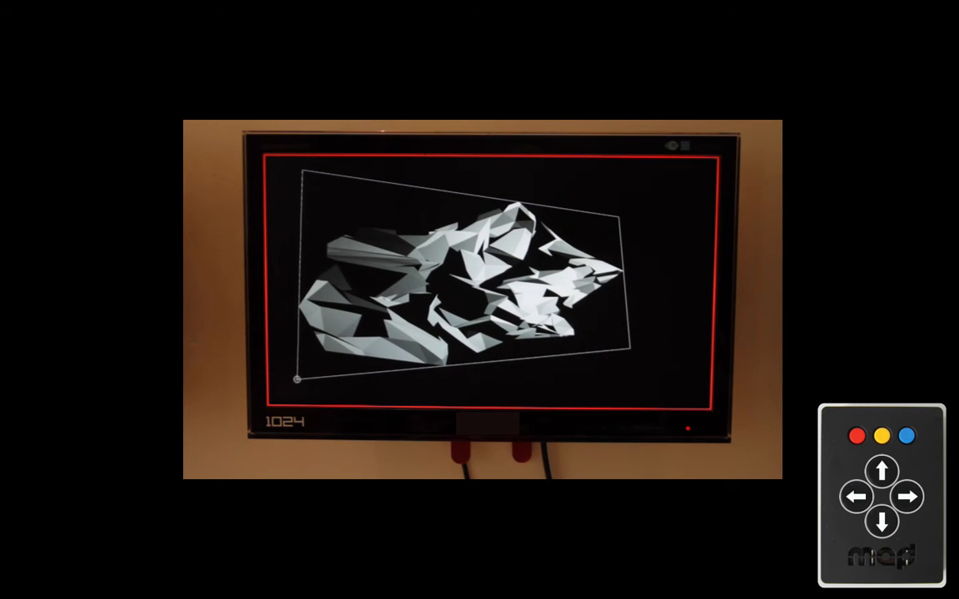
{"action": "left_click", "coordinate": [906, 436]}
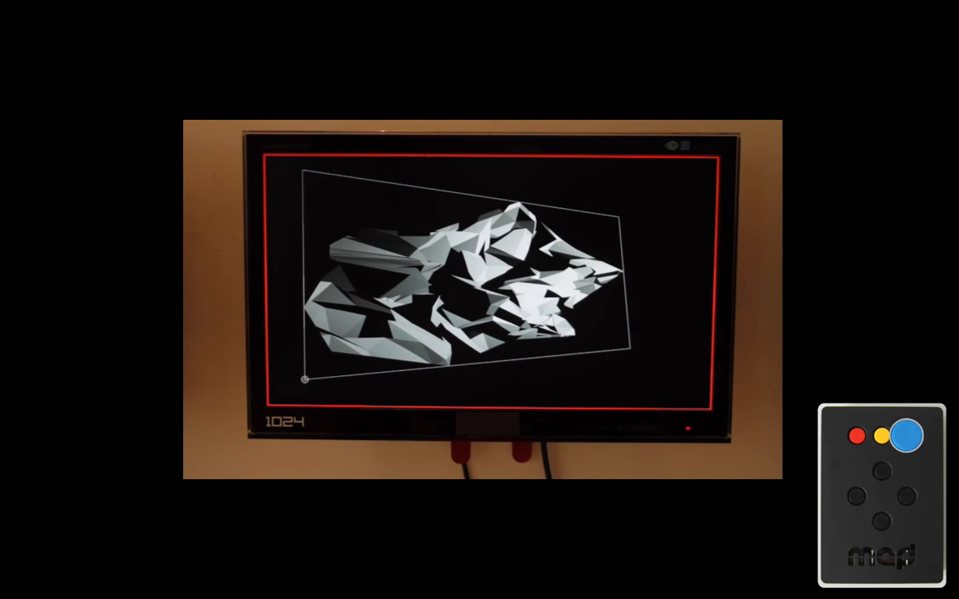
{"action": "left_click", "coordinate": [906, 437]}
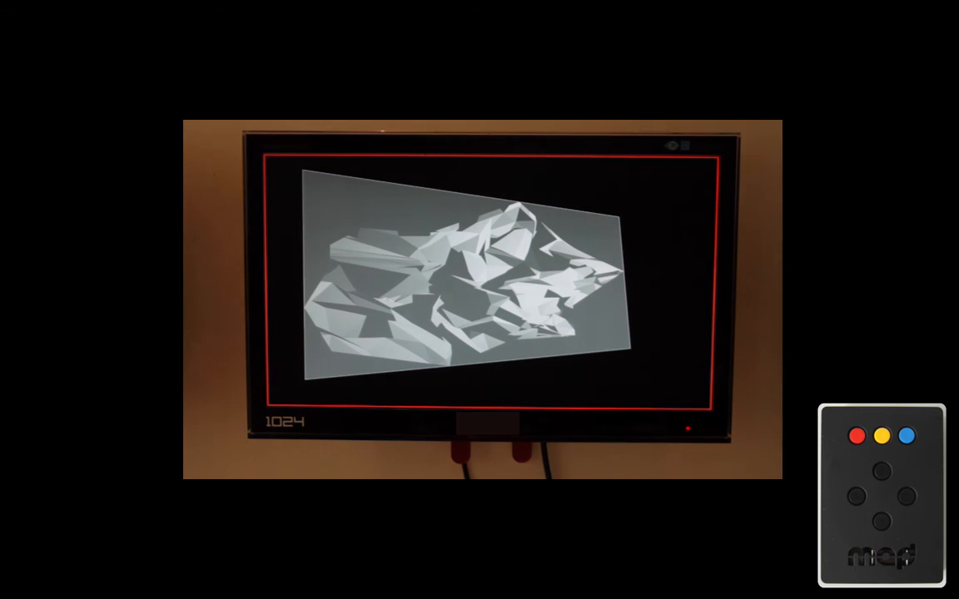
{"action": "left_click", "coordinate": [856, 436]}
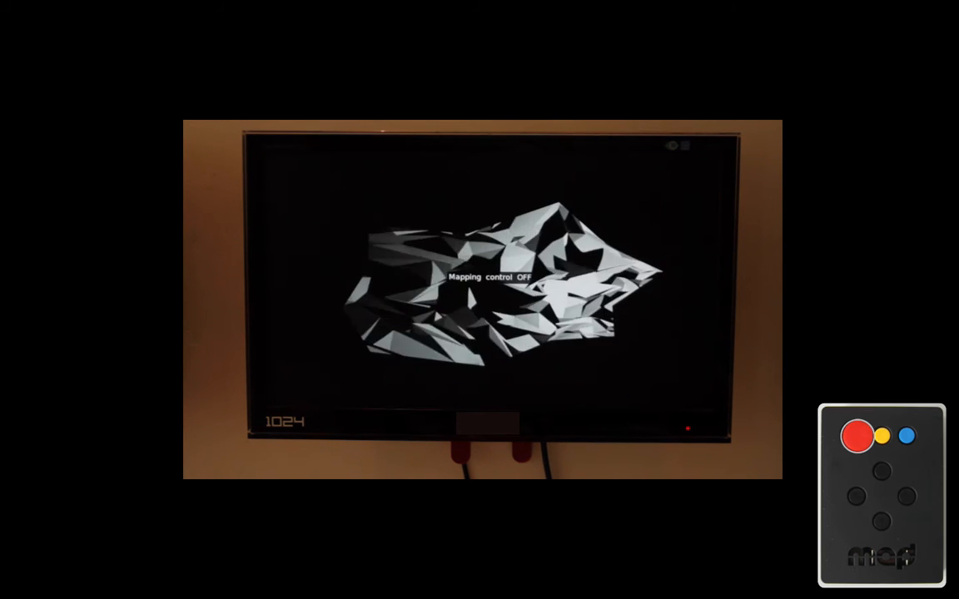
Step: Enter brightness mode with the yellow button and raise the movie brightness to 1.15
{"action": "left_click", "coordinate": [858, 437]}
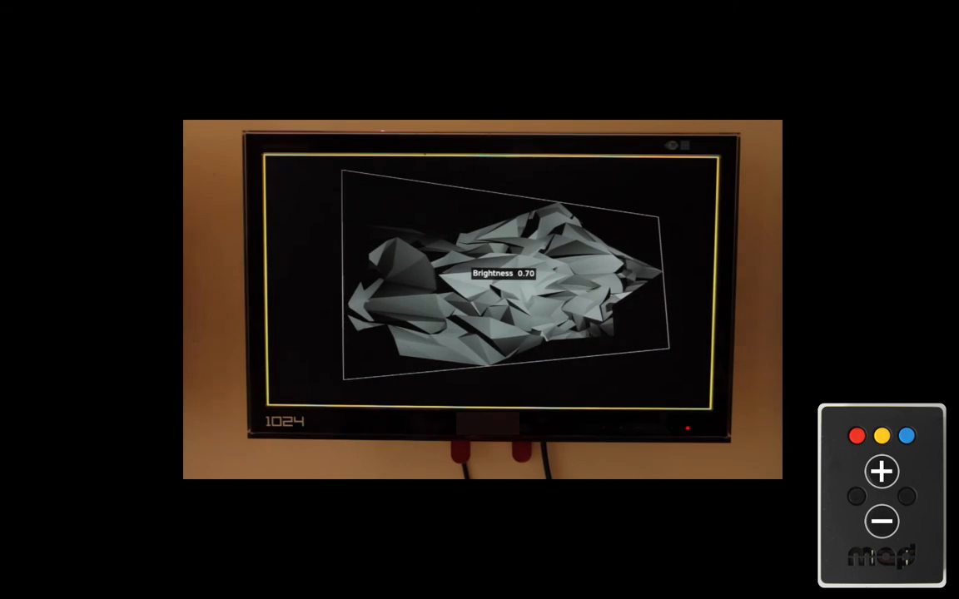
{"action": "left_click", "coordinate": [881, 473]}
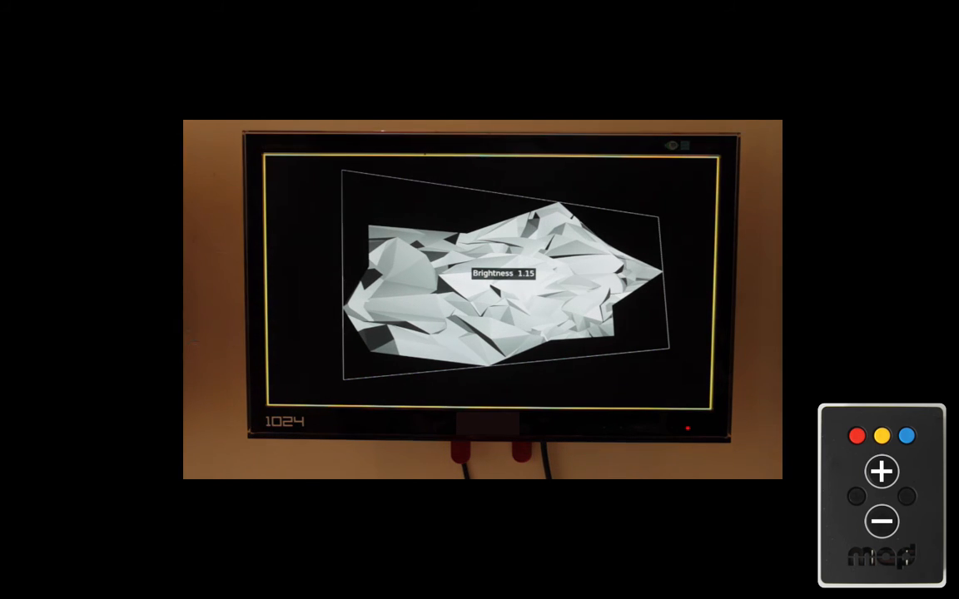